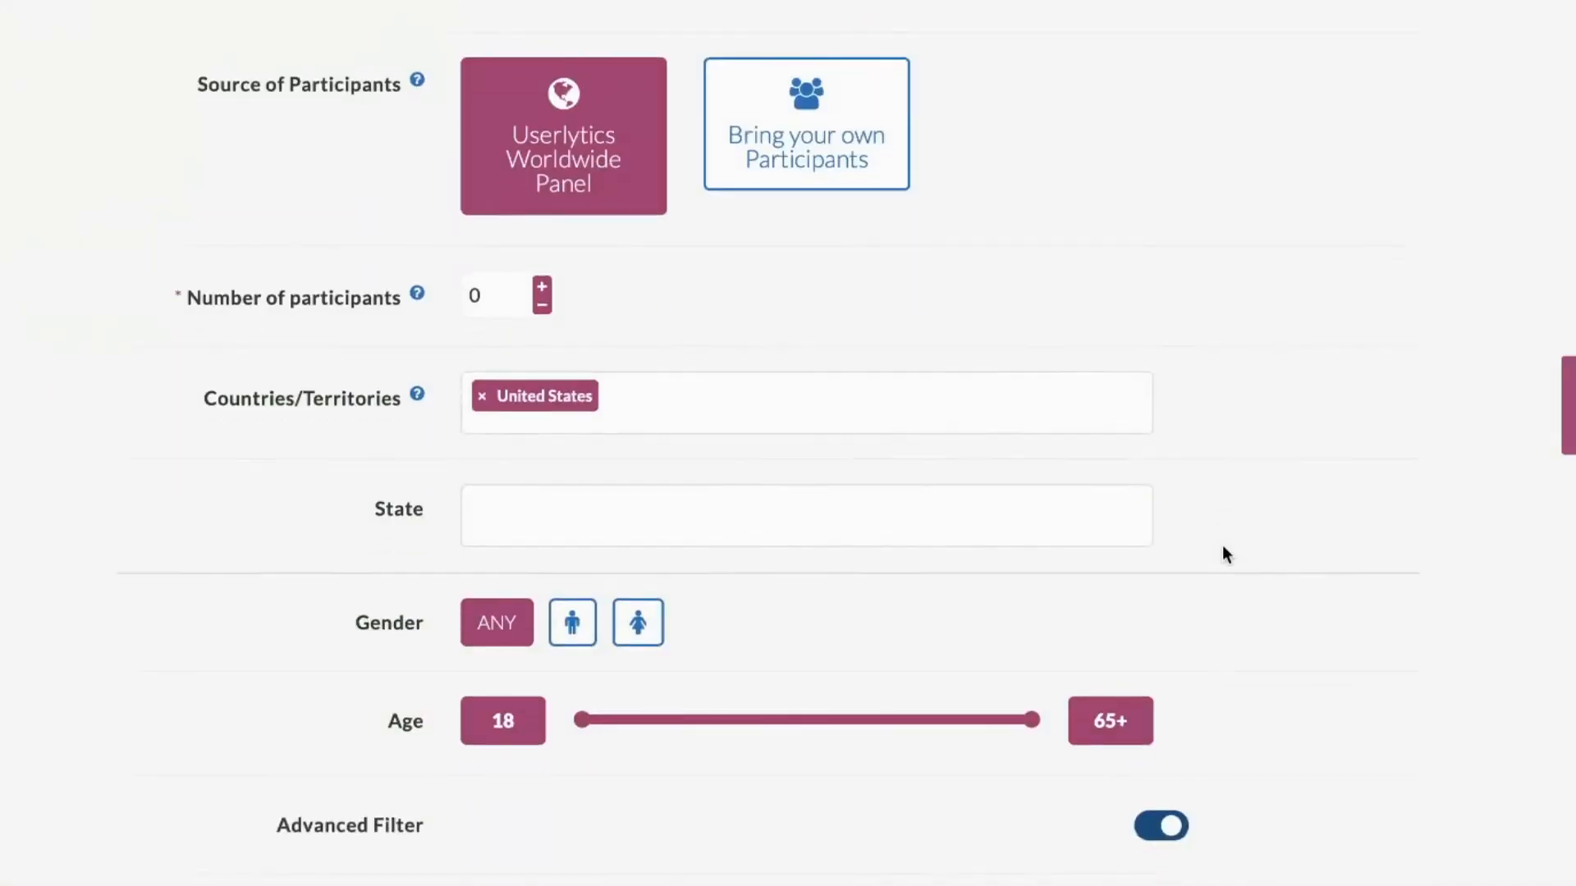
# Add Canada to Countries/Territories, then move on to the Screener step.
pyautogui.write('Canada')
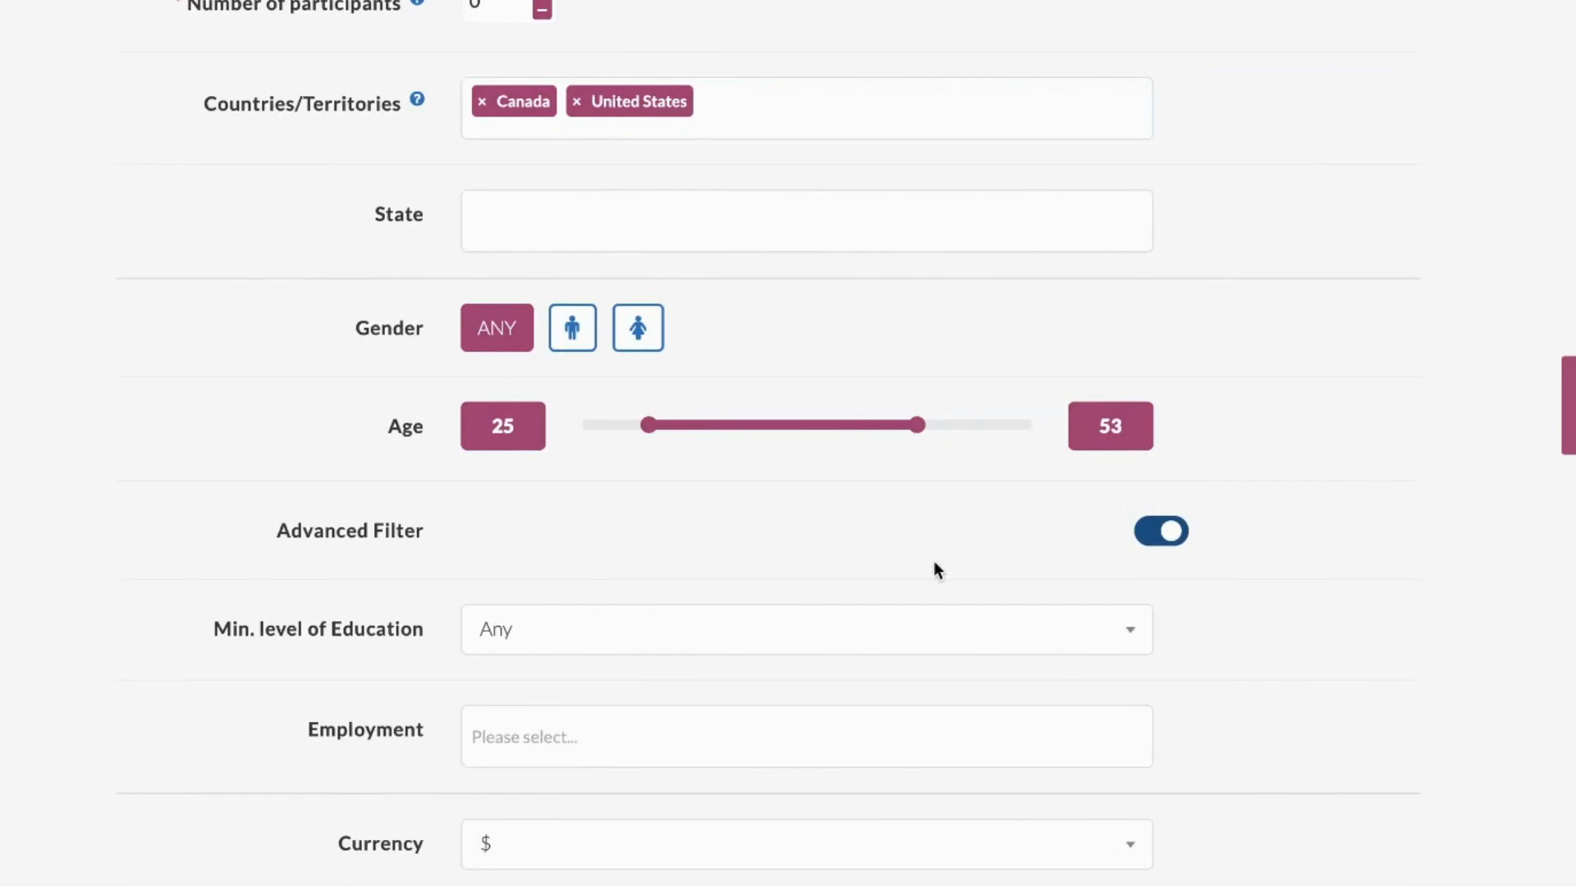
pyautogui.click(956, 37)
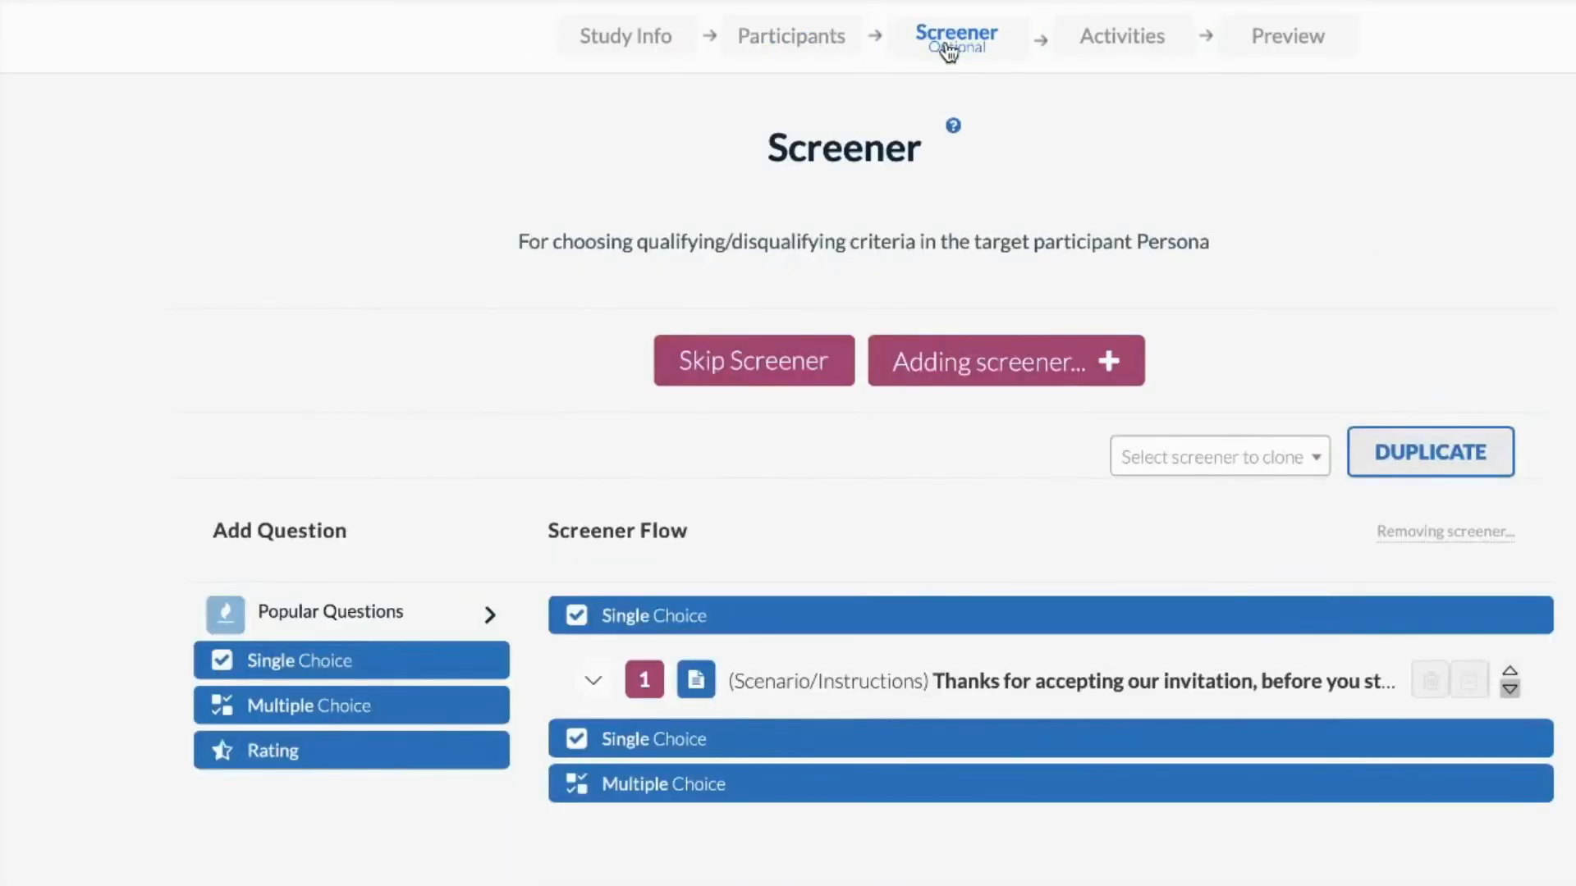